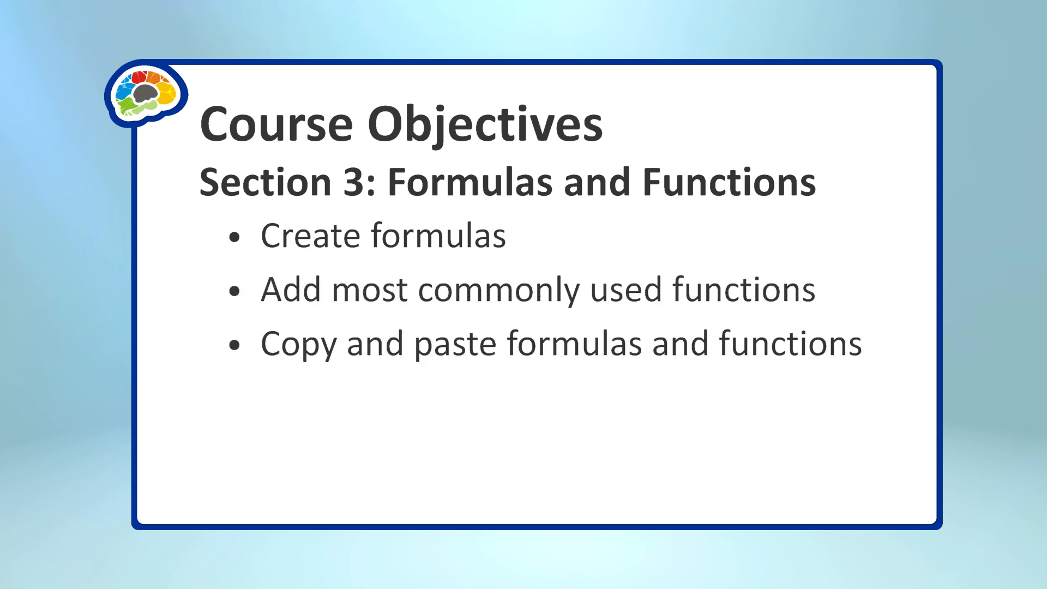
{"action": "key", "text": "Right"}
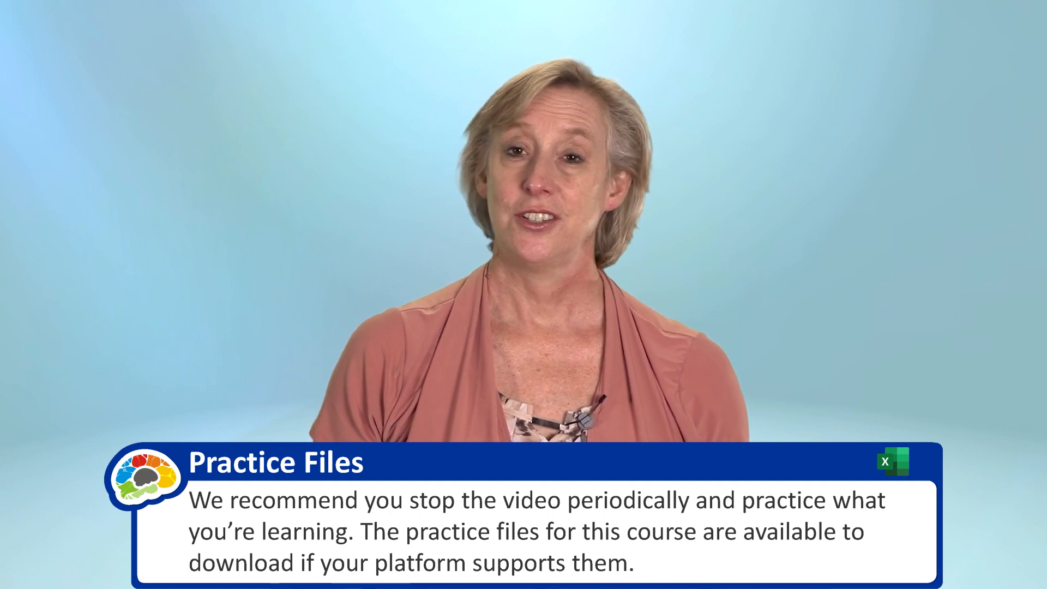
{"action": "left_click", "coordinate": [884, 461]}
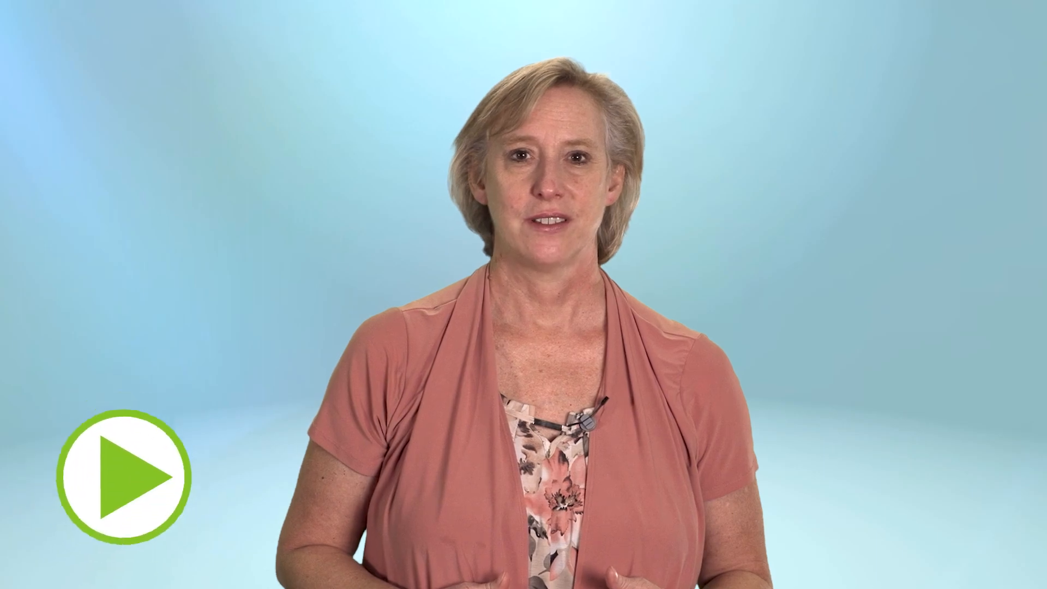